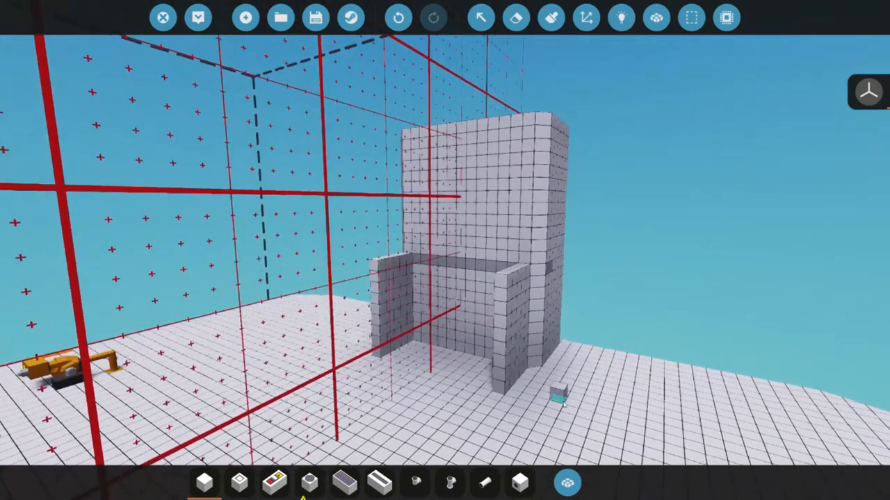
Step: Pick a door from the component inventory and fit it into the superstructure's lower wall opening
{"action": "left_click", "coordinate": [398, 16]}
{"action": "type", "text": "door"}
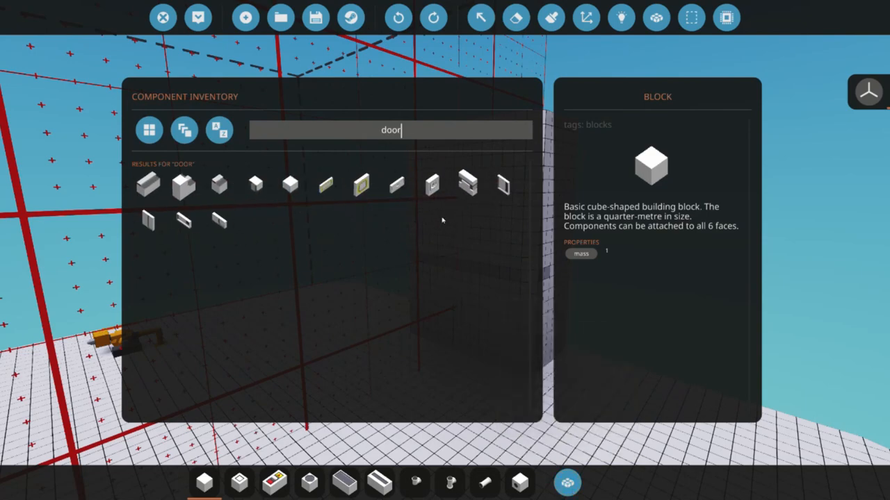
{"action": "left_click", "coordinate": [396, 183]}
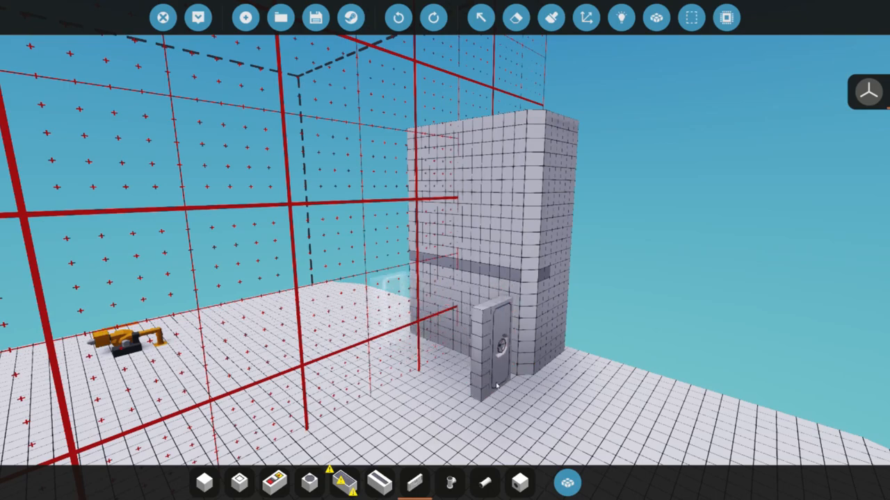
{"action": "left_click", "coordinate": [434, 16]}
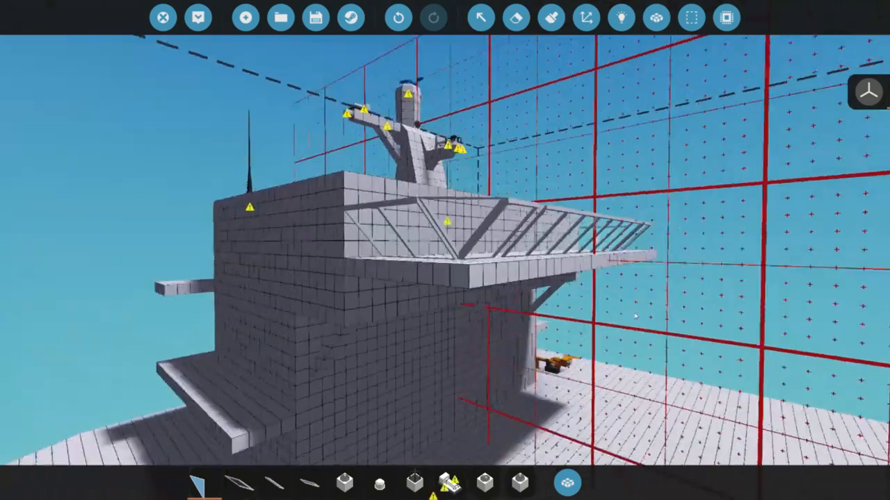
Step: Place a pipe mast with crossbar arms on the superstructure roof
{"action": "left_click", "coordinate": [397, 16]}
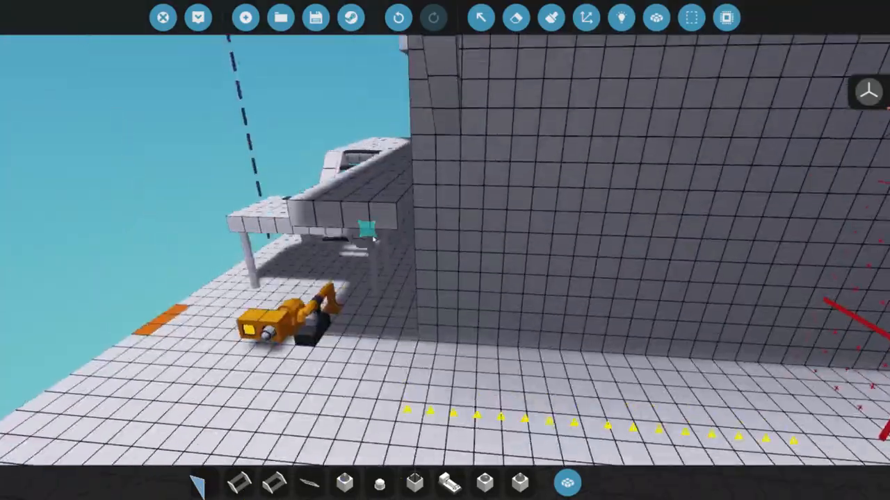
Step: Add a plate ledge beside the superstructure with pillar supports underneath
{"action": "left_click", "coordinate": [397, 17]}
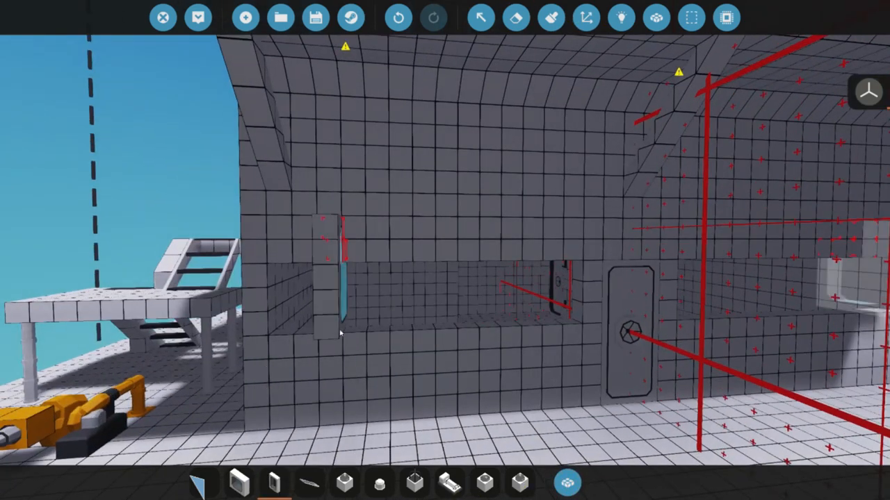
Step: Place porthole windows along the superstructure walls
{"action": "left_click", "coordinate": [274, 482]}
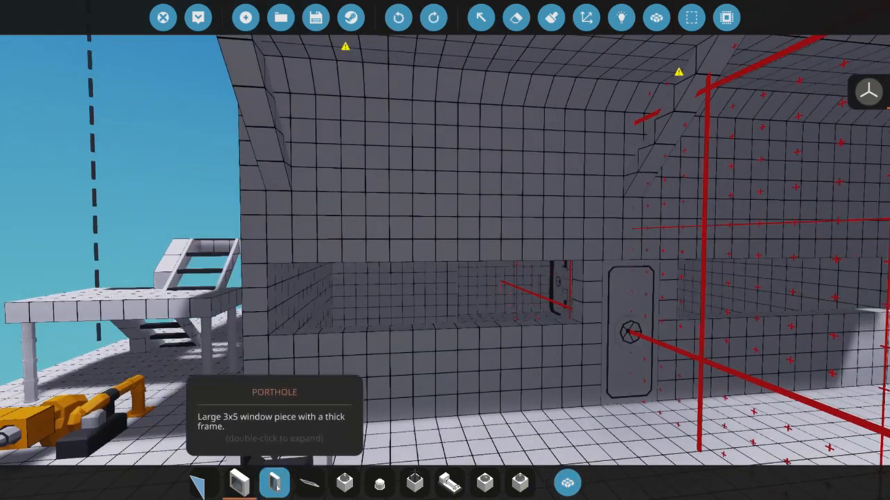
{"action": "left_click", "coordinate": [433, 16]}
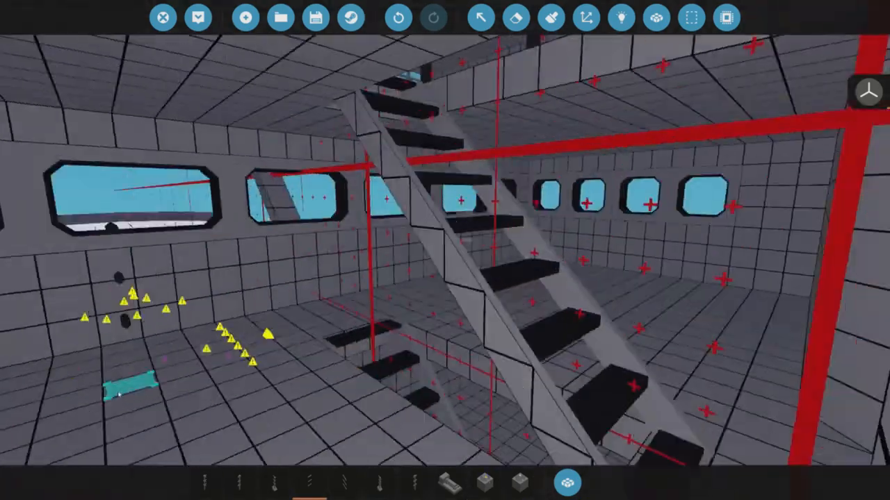
{"action": "mouse_move", "coordinate": [517, 17]}
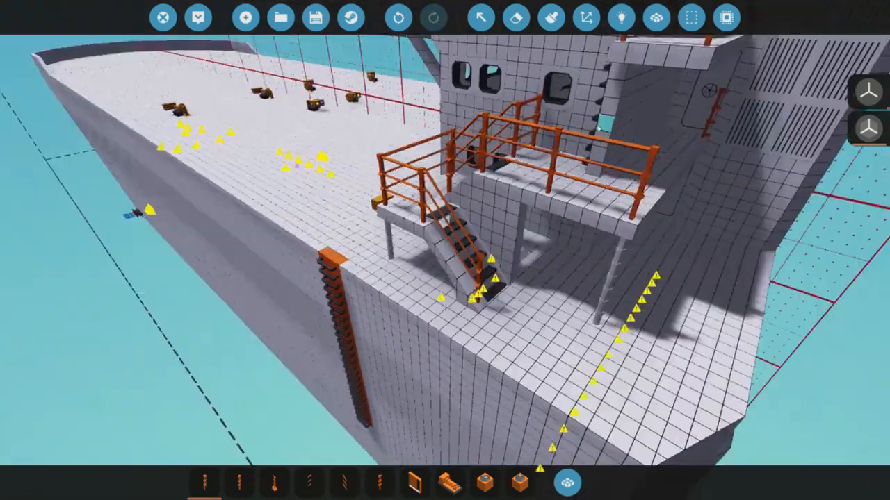
Step: Finish the hull, freeboard deck and superstructure, then view the whole vessel
{"action": "left_click", "coordinate": [397, 17]}
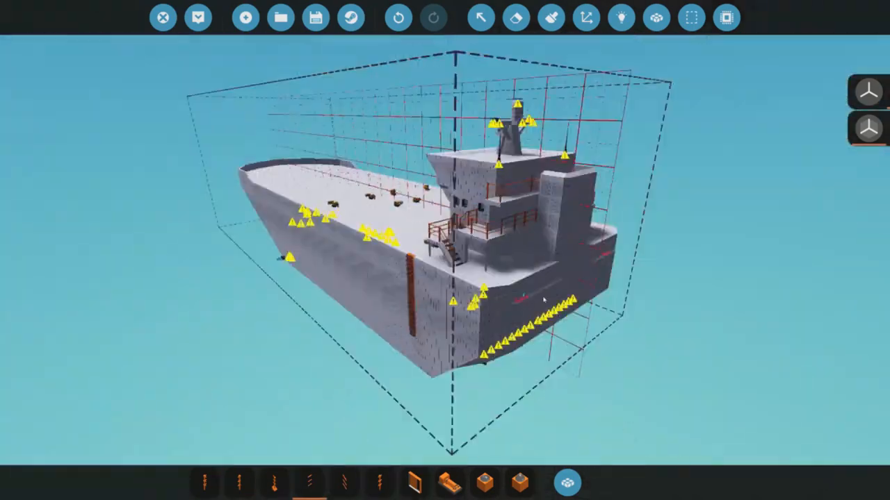
{"action": "mouse_move", "coordinate": [197, 17]}
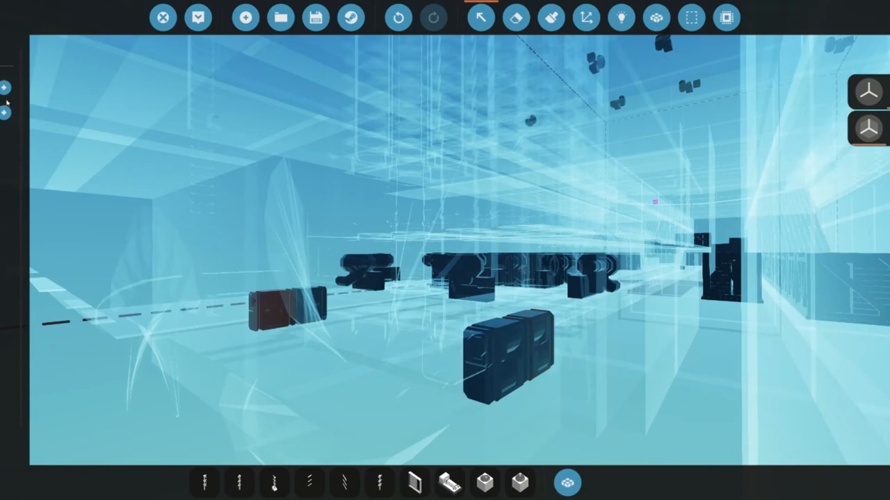
Step: Place a component inside the hull's internal structure in x-ray view
{"action": "left_click", "coordinate": [479, 375]}
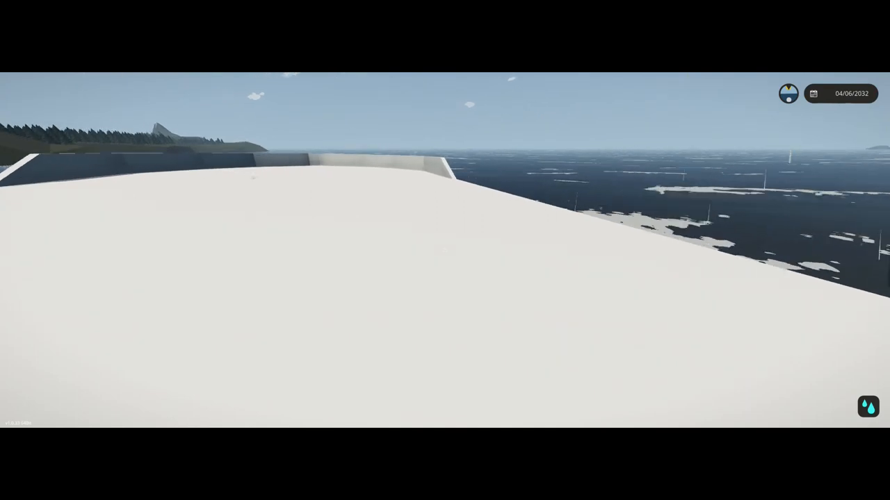
{"action": "mouse_move", "coordinate": [445, 250]}
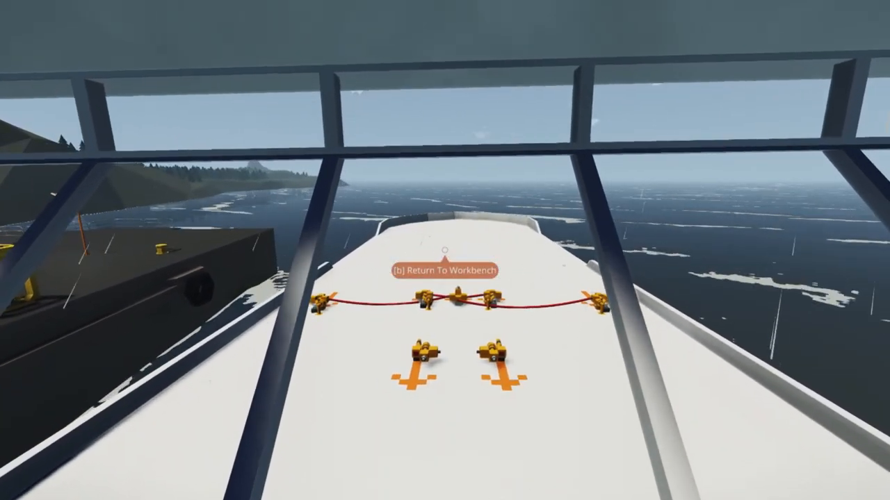
Step: Return the ship to the workbench with B after inspecting the deck fuel pumps
{"action": "key", "text": "b"}
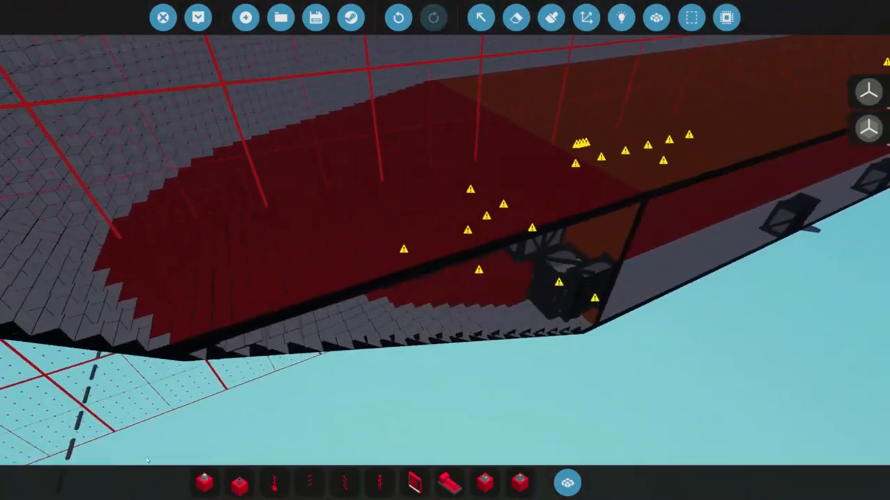
{"action": "mouse_move", "coordinate": [517, 17]}
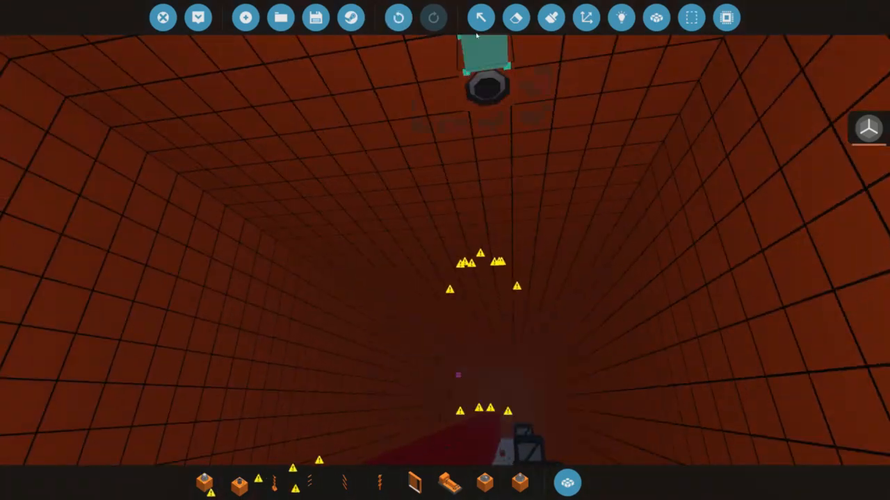
Step: Spawn the finished tanker into the world from the top toolbar
{"action": "left_click", "coordinate": [198, 17]}
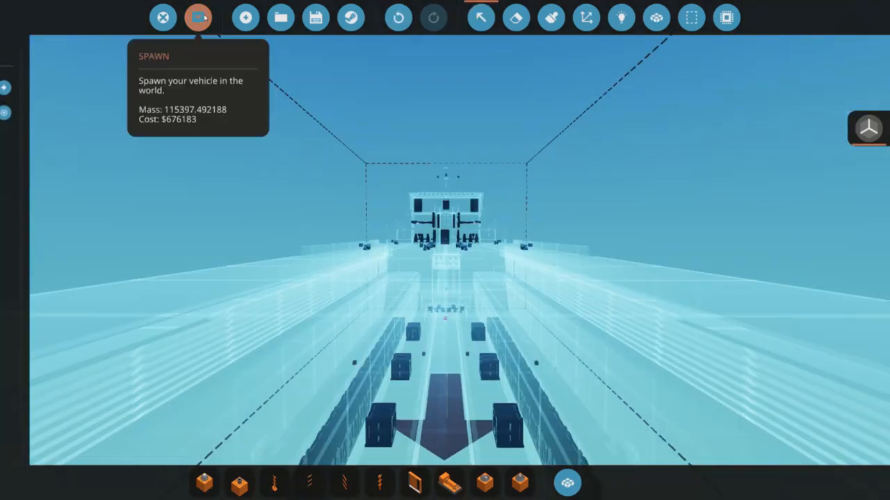
{"action": "left_click", "coordinate": [198, 17]}
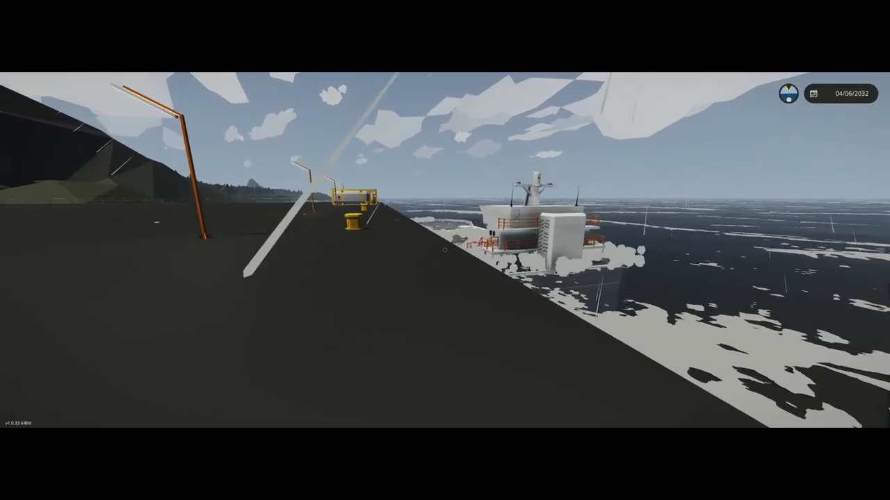